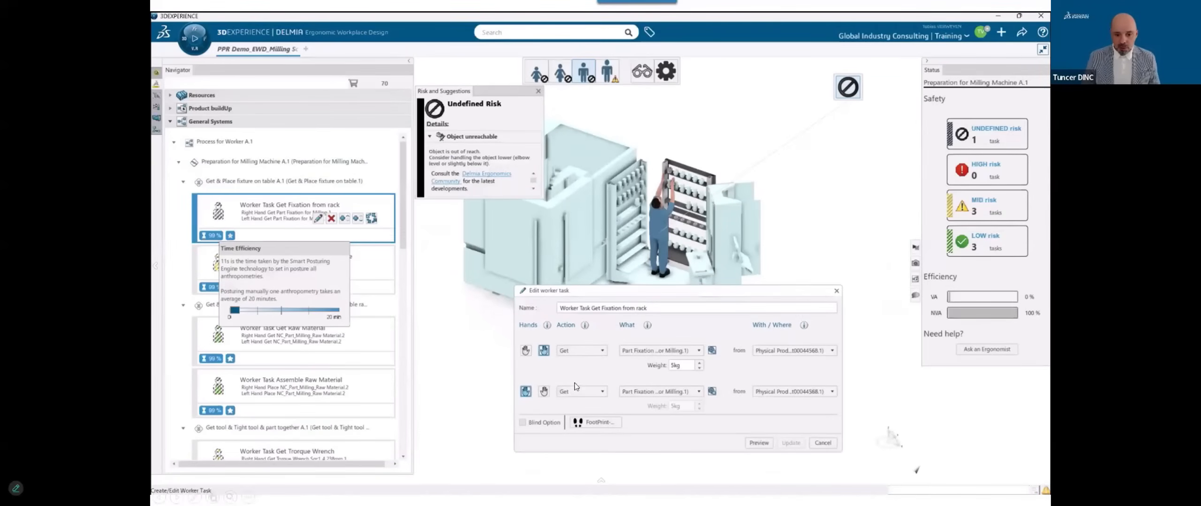
mouse_move(623, 317)
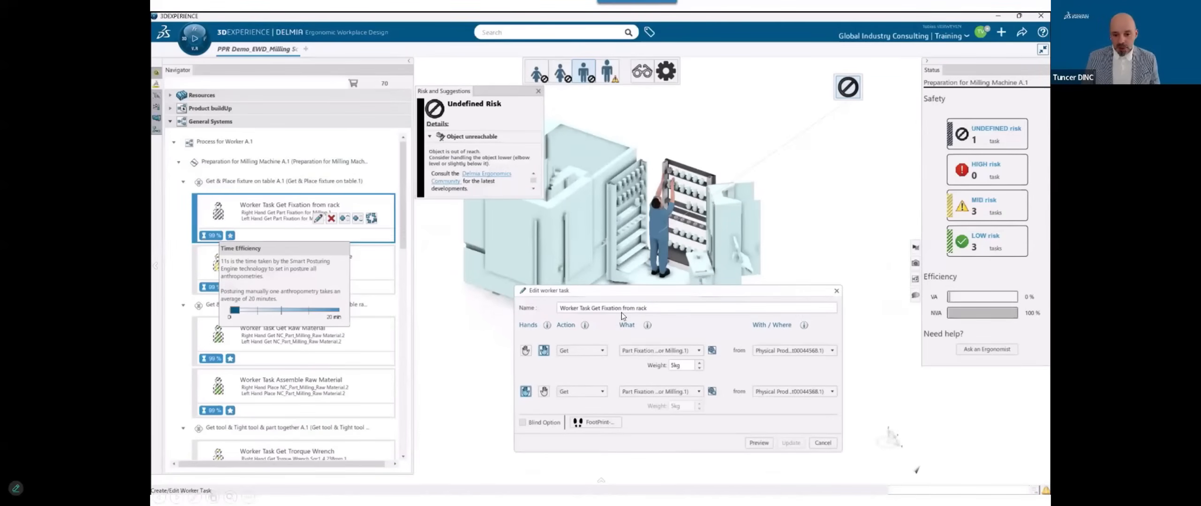
mouse_move(581, 345)
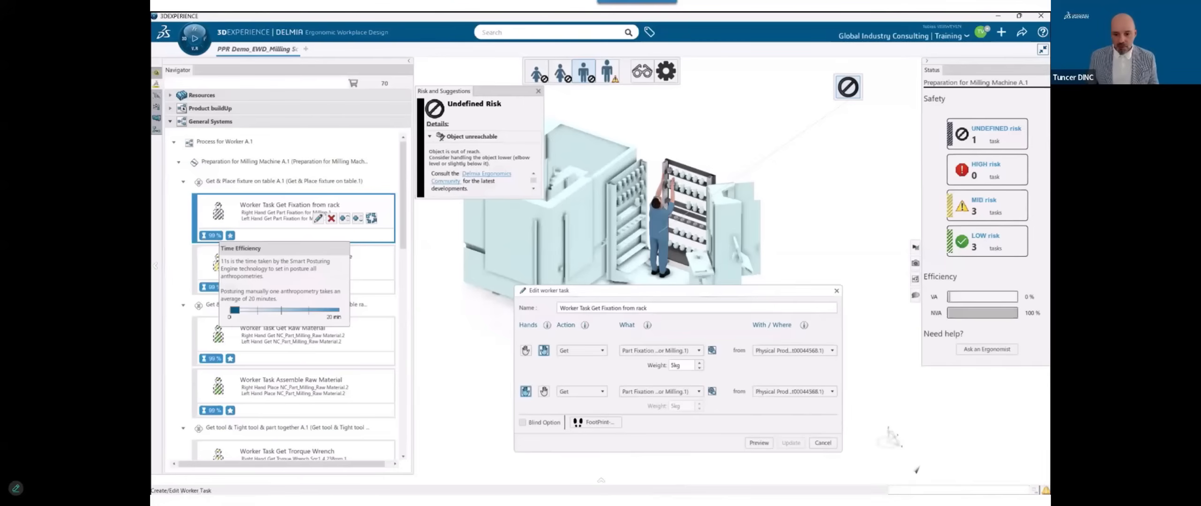
mouse_move(739, 392)
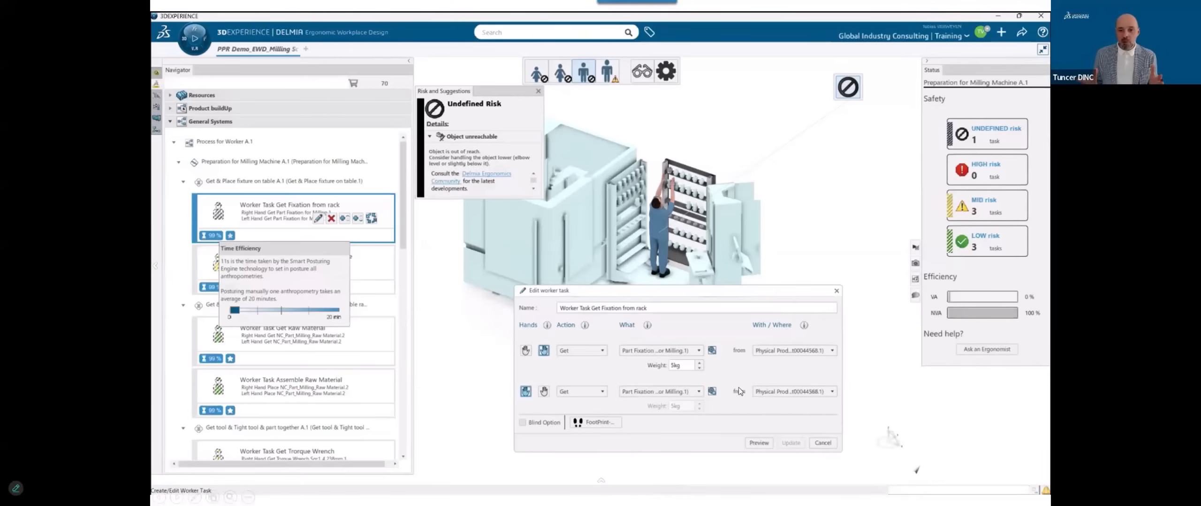
Show the wrist risk suggestions for the 'Place Fixation on the table' worker task.
click(789, 443)
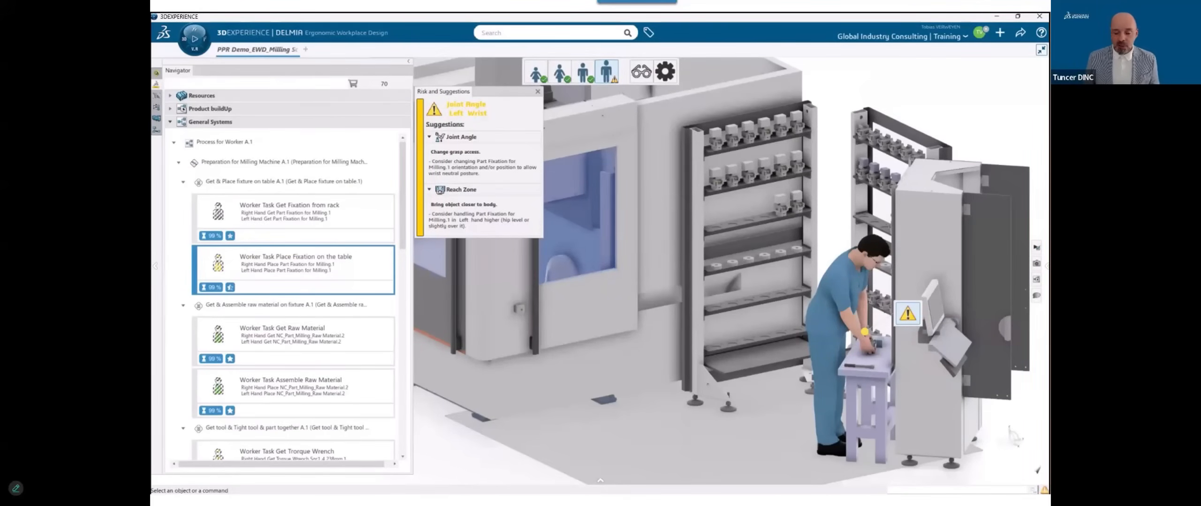
mouse_move(577, 100)
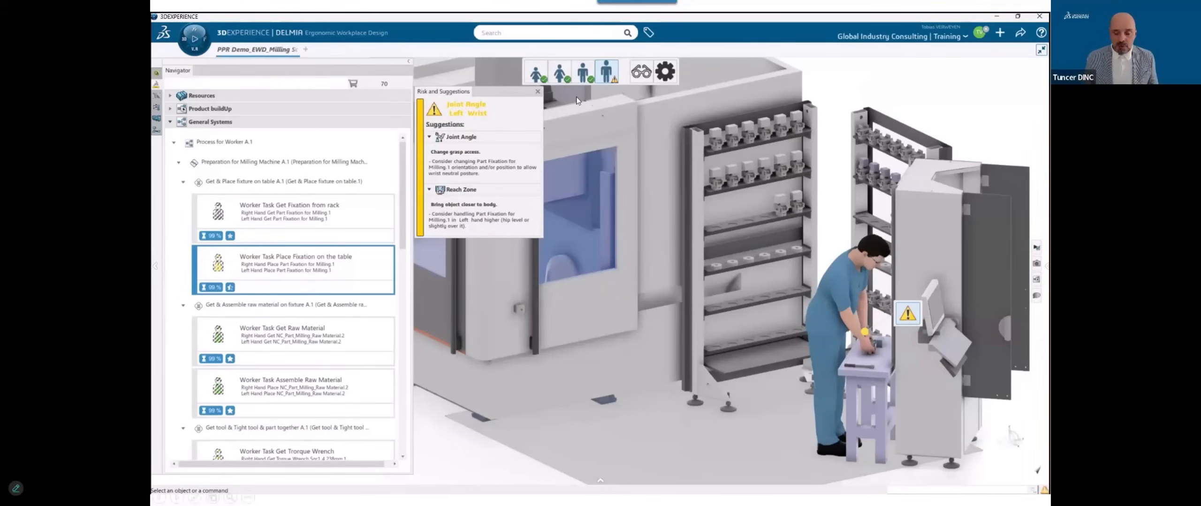